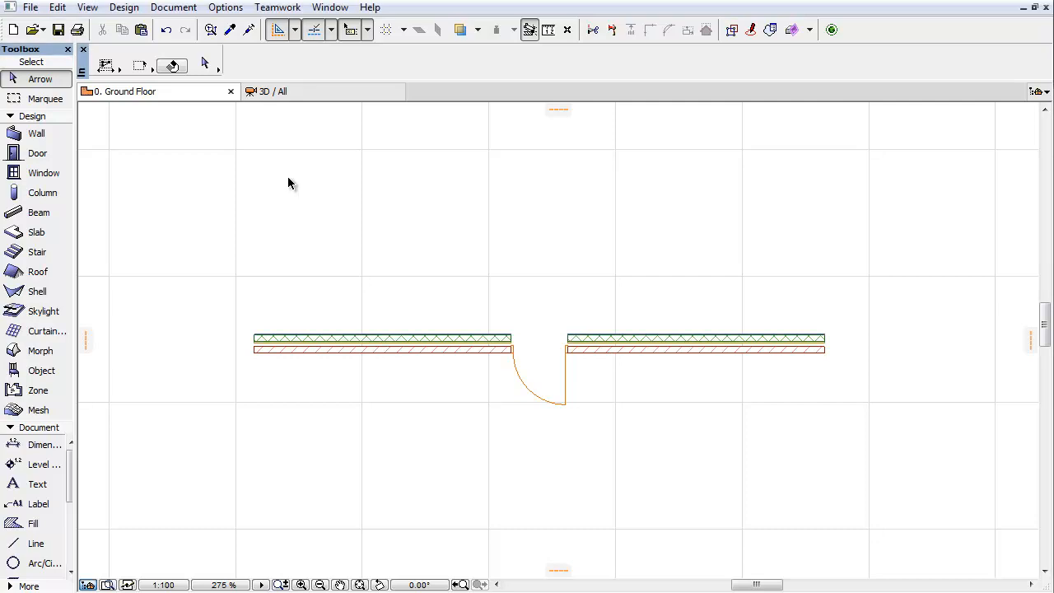
{"action": "mouse_move", "coordinate": [150, 292]}
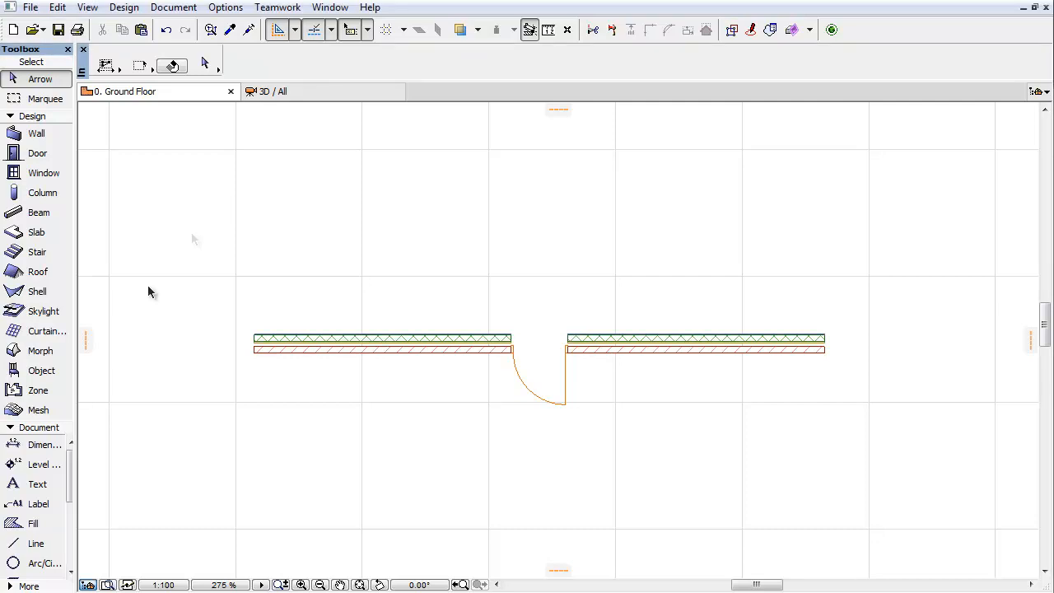
{"action": "mouse_move", "coordinate": [54, 507]}
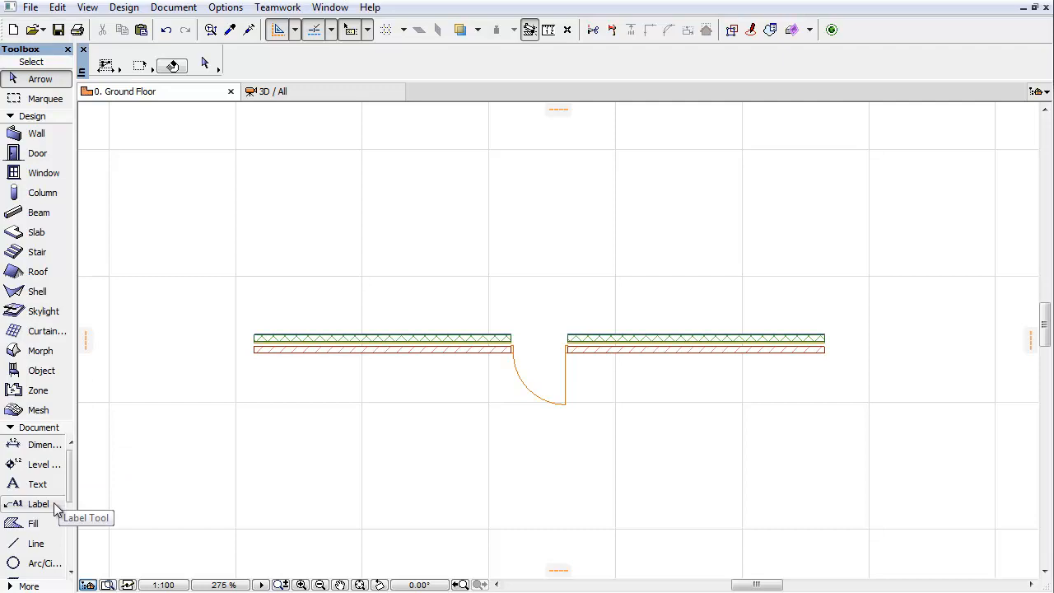
Activate the Label Tool and bring up the label geometry method choices
{"action": "left_click", "coordinate": [38, 503]}
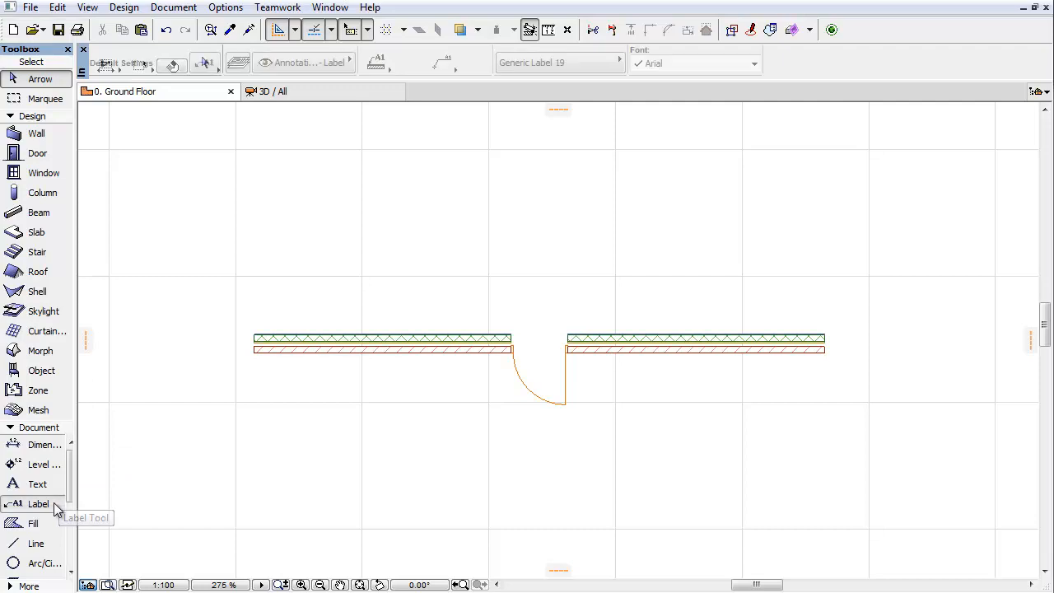
{"action": "left_click", "coordinate": [38, 503]}
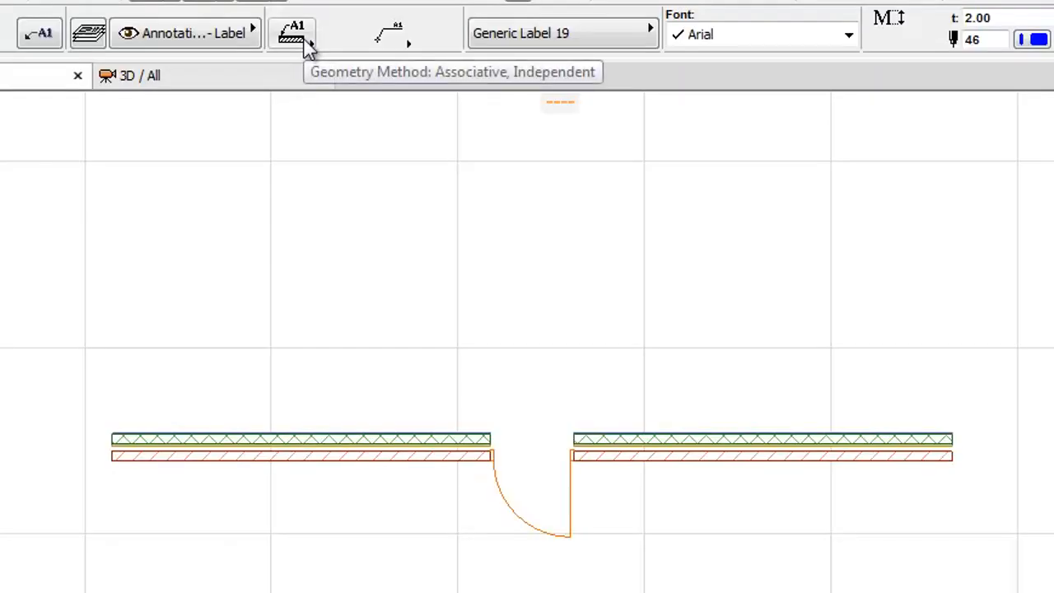
{"action": "left_click", "coordinate": [295, 34]}
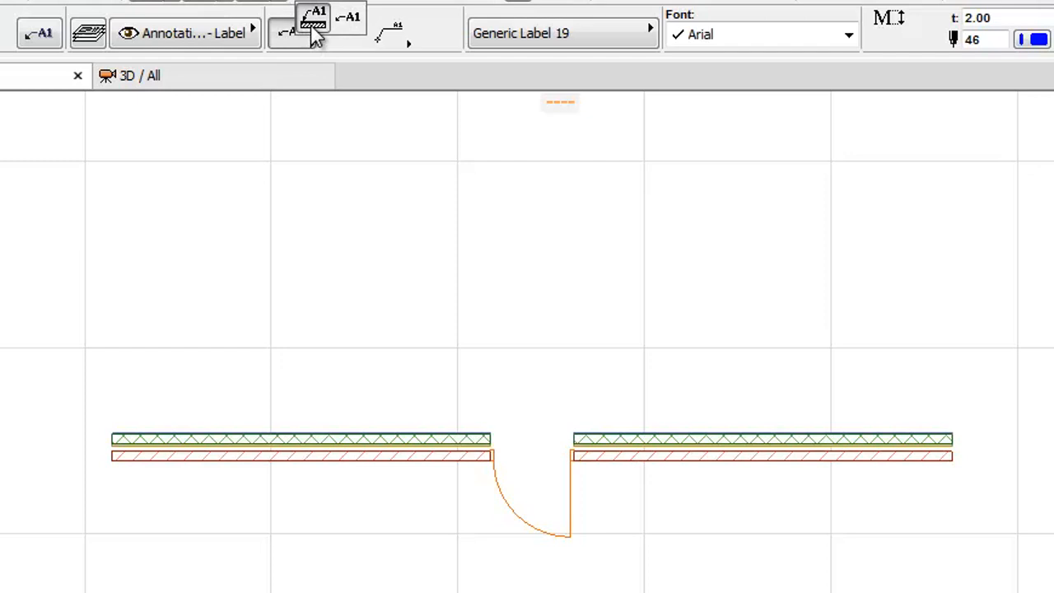
{"action": "mouse_move", "coordinate": [296, 32]}
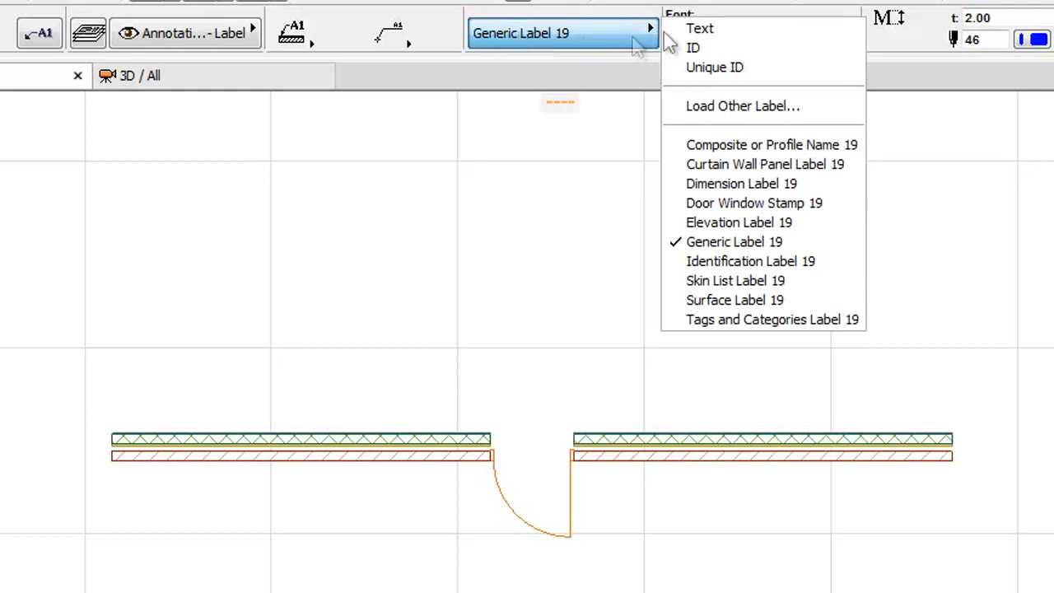
Place a 'Wall' text label and an 'SW - 001' ID label on the left wall
{"action": "left_click", "coordinate": [700, 28]}
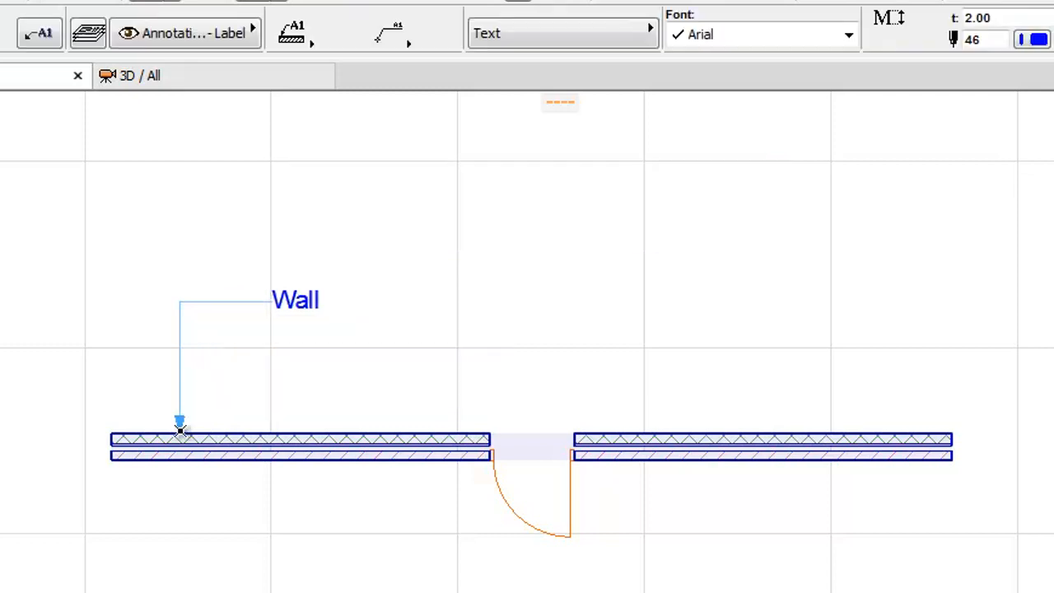
{"action": "left_click", "coordinate": [562, 33]}
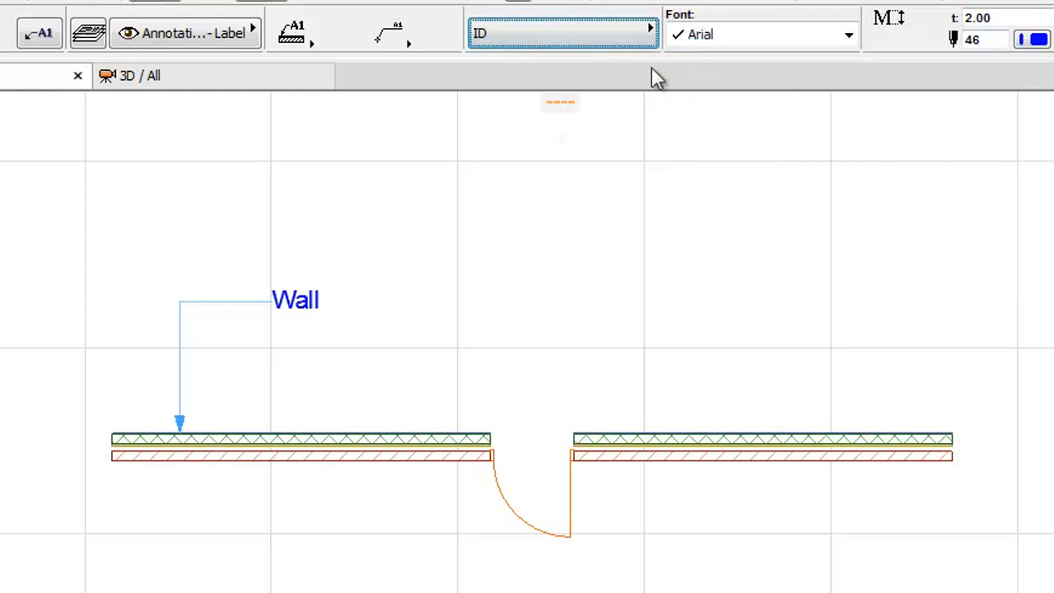
{"action": "left_click", "coordinate": [346, 441]}
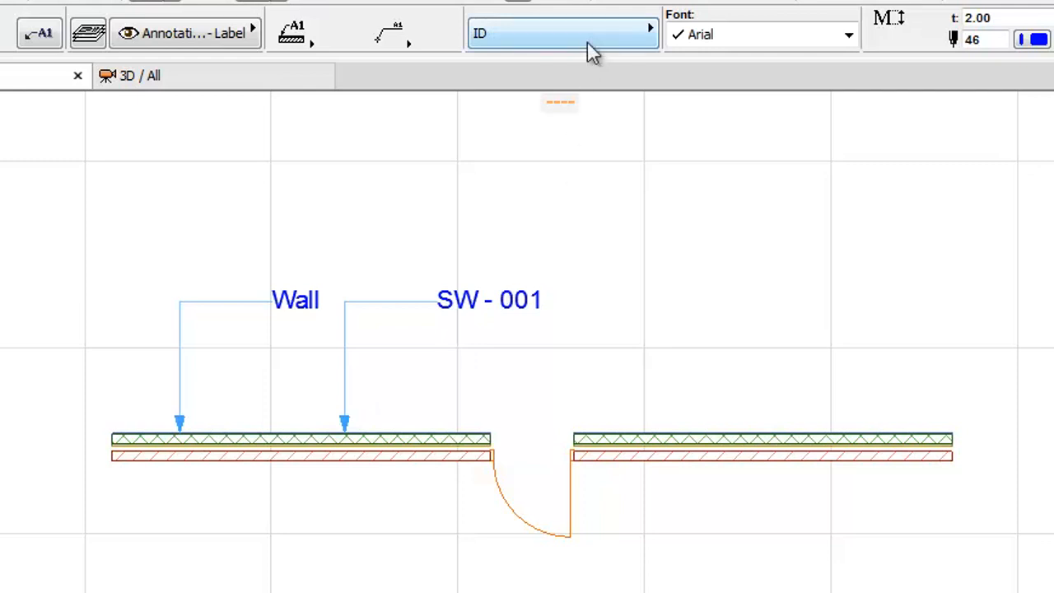
{"action": "left_click", "coordinate": [562, 33]}
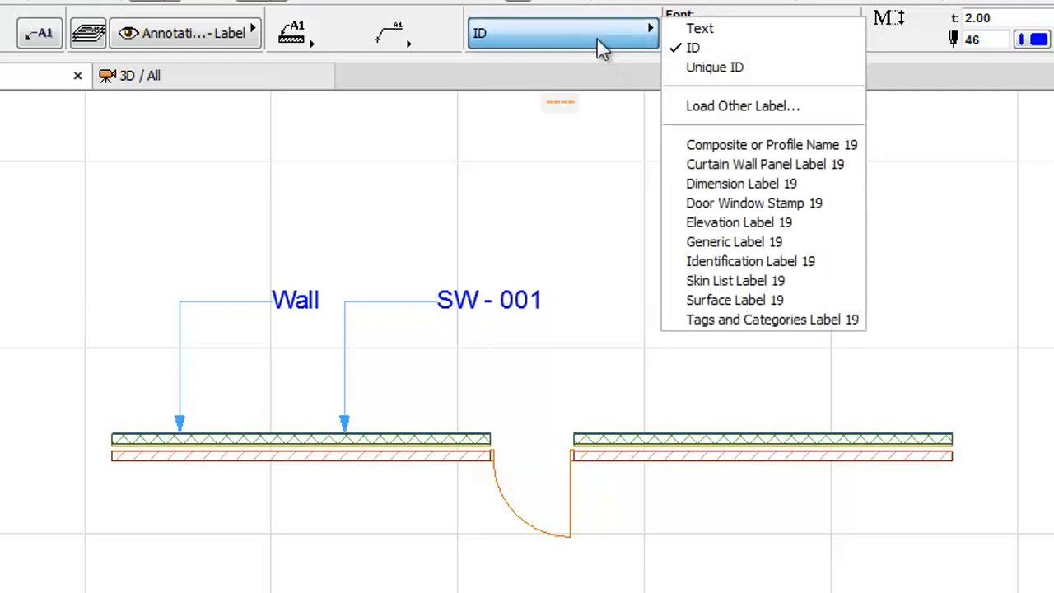
Label the right wall with Skin List Label 19, placed above the wall
{"action": "left_click", "coordinate": [735, 280]}
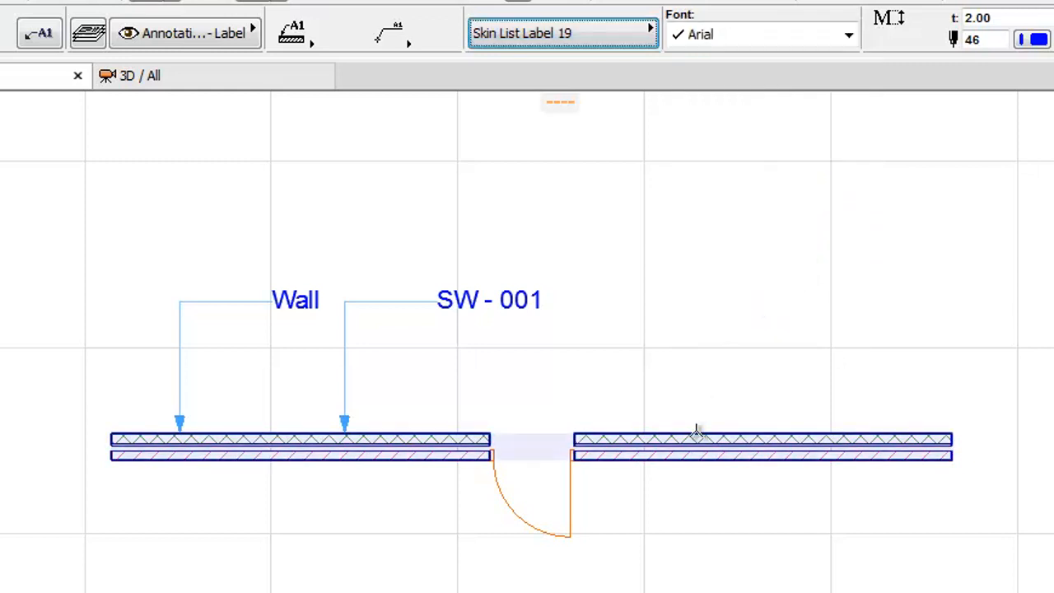
{"action": "left_click", "coordinate": [698, 432]}
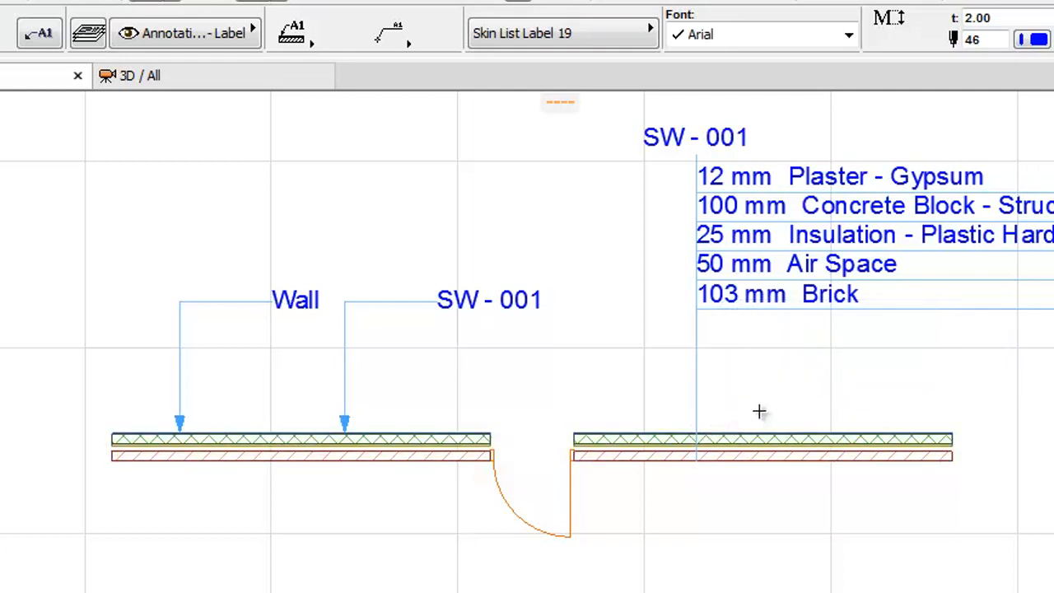
{"action": "left_click", "coordinate": [562, 33]}
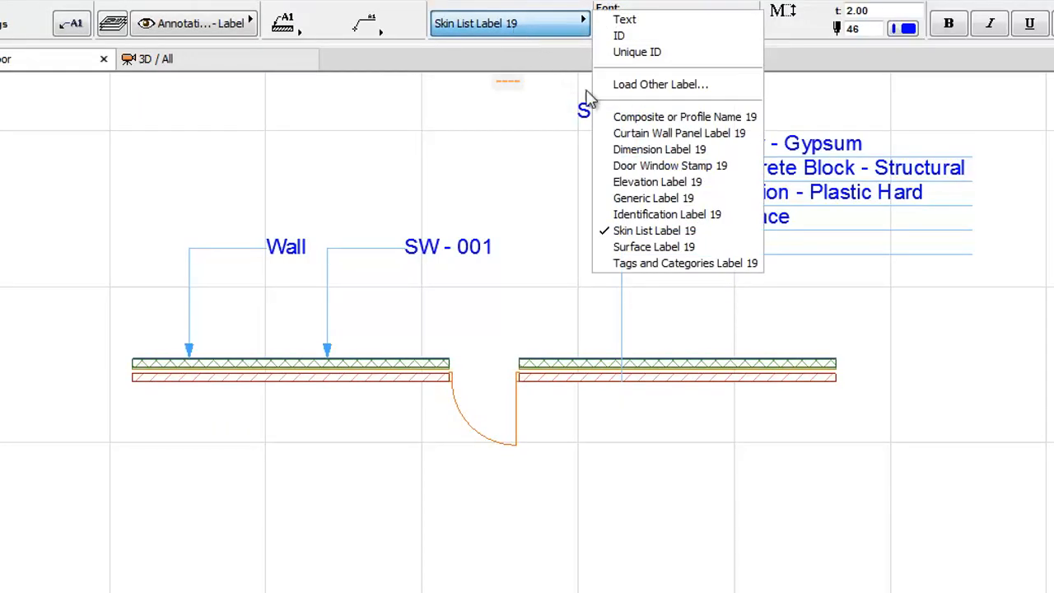
Pick Door Window Stamp 19 from the label type list
{"action": "left_click", "coordinate": [670, 166]}
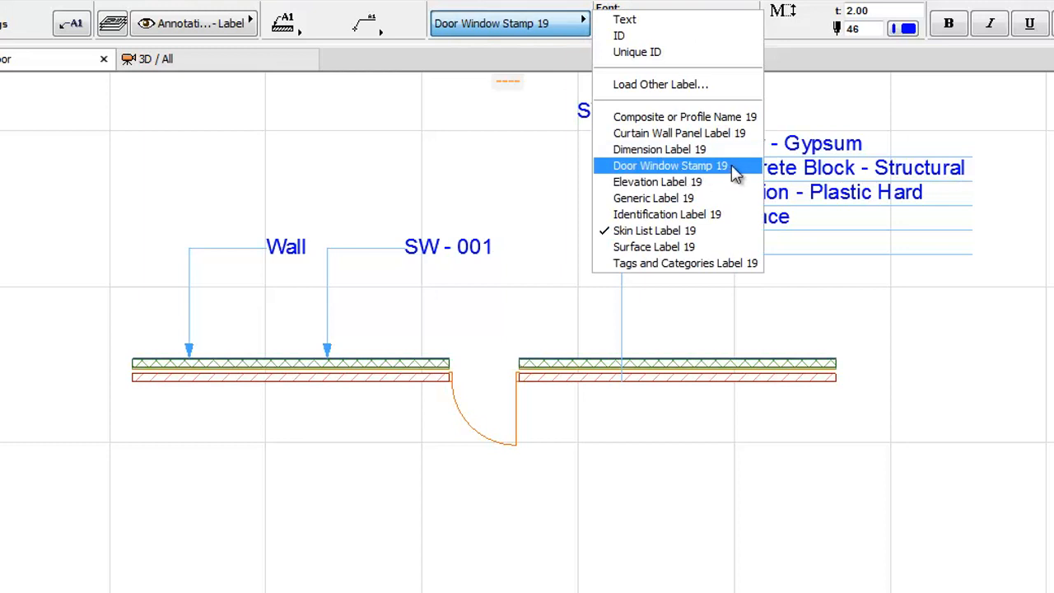
{"action": "left_click", "coordinate": [669, 165]}
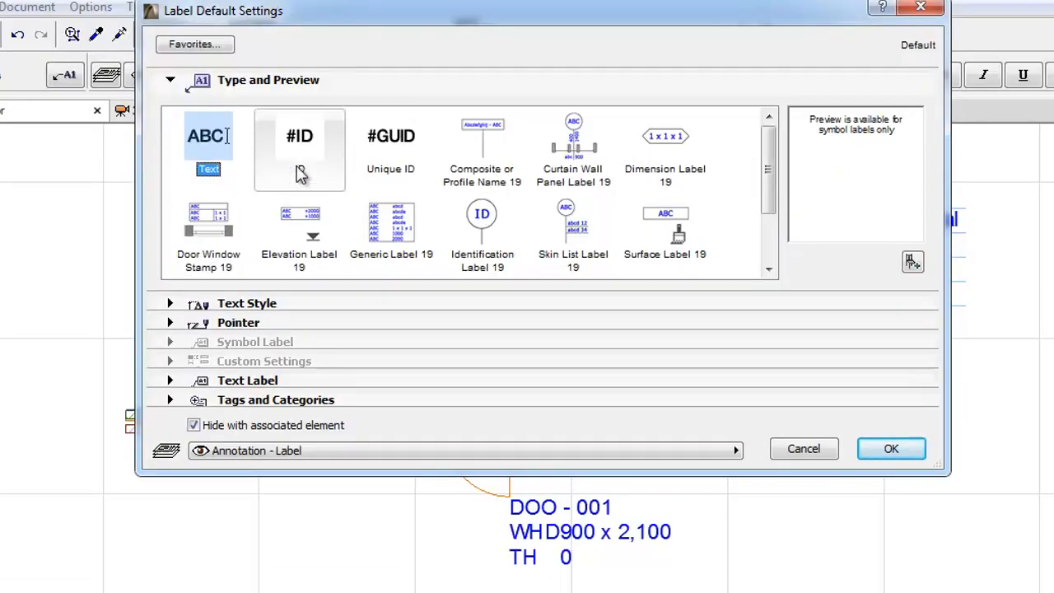
View Unique ID, then select Composite or Profile Name 19 in label defaults
{"action": "left_click", "coordinate": [390, 148]}
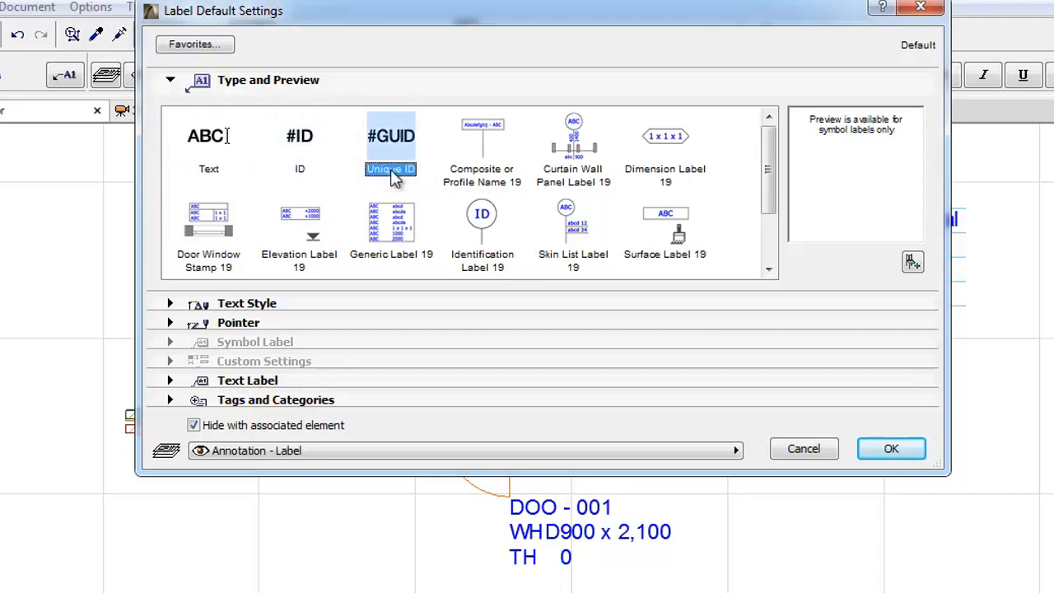
{"action": "mouse_move", "coordinate": [482, 152]}
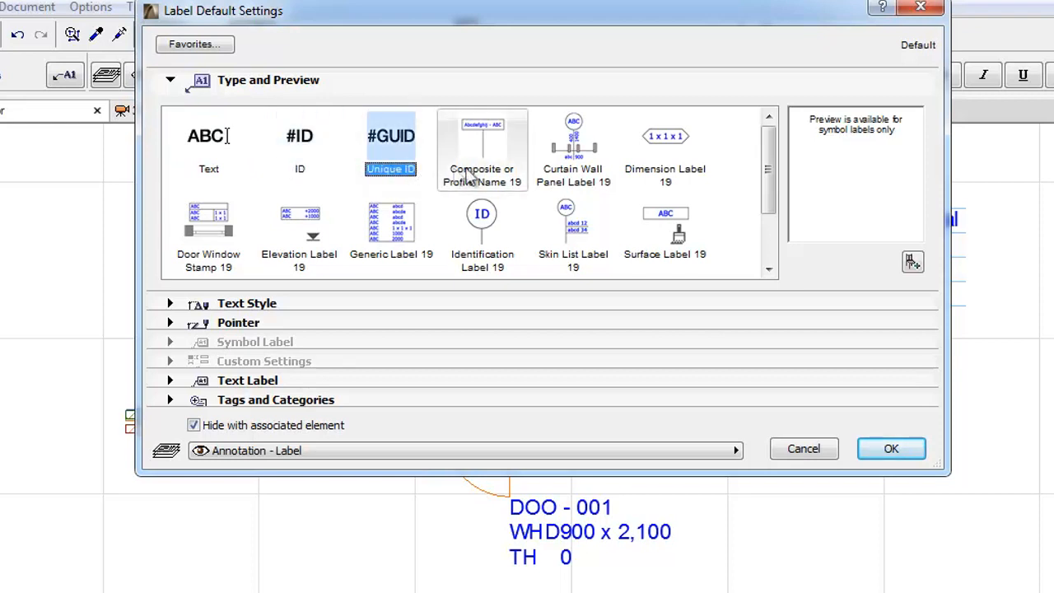
{"action": "mouse_move", "coordinate": [518, 177]}
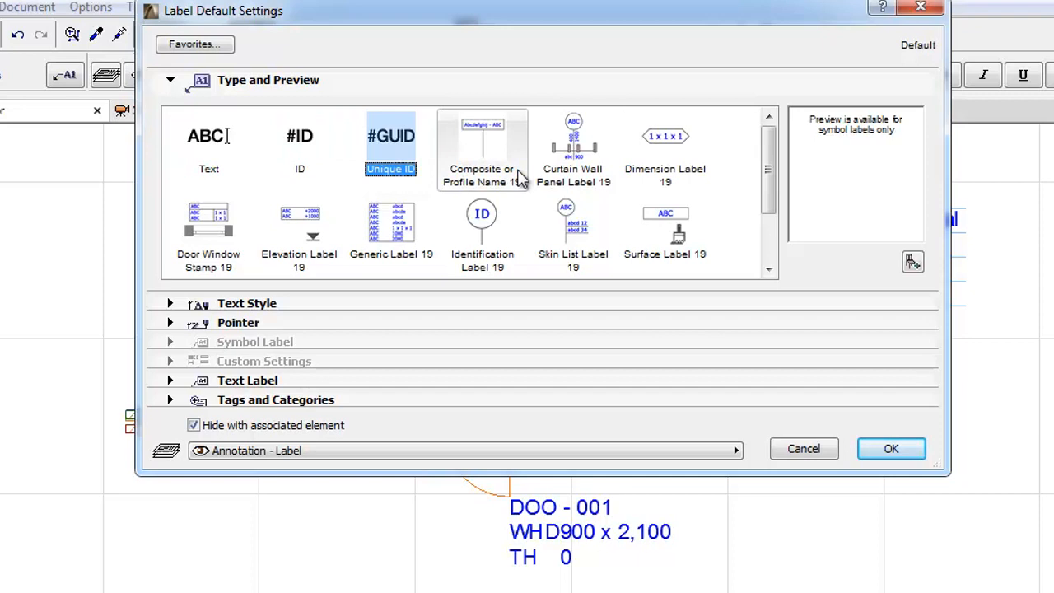
{"action": "left_click", "coordinate": [481, 152]}
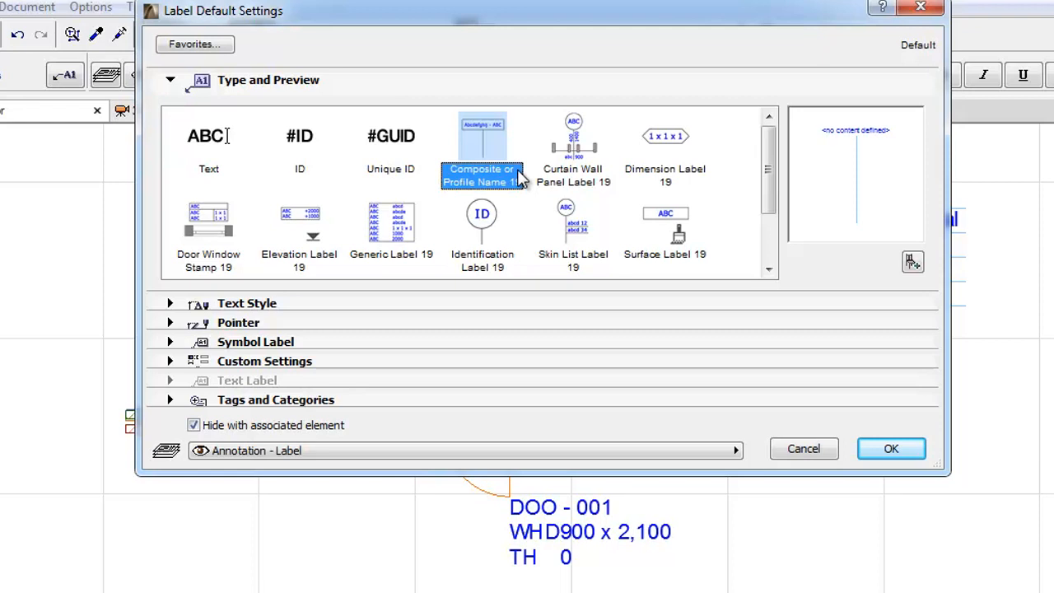
{"action": "mouse_move", "coordinate": [416, 325]}
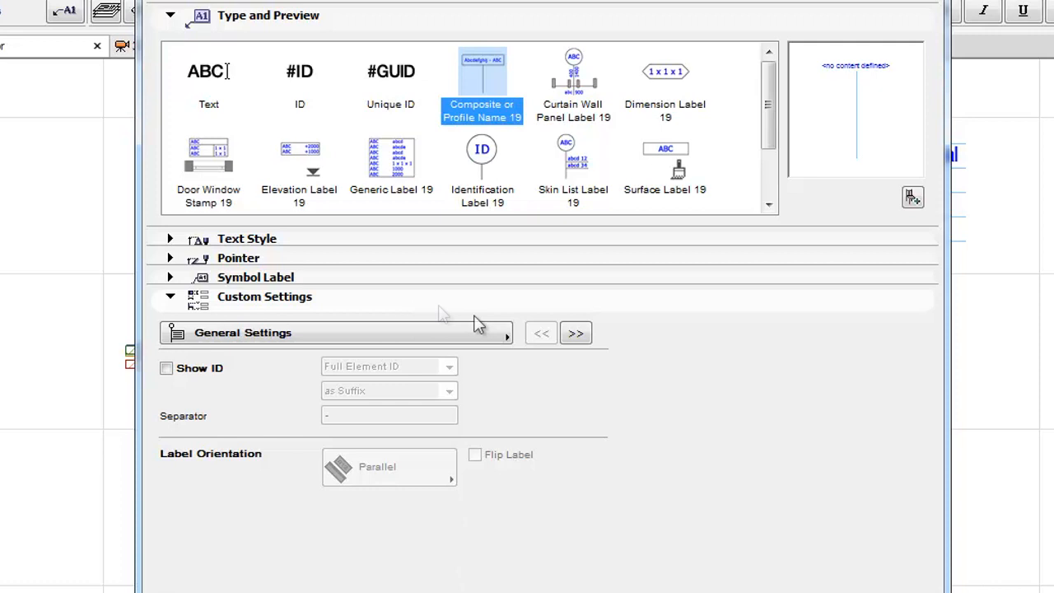
Review the Composite label's Geometry and Information pages, then select Curtain Wall Panel Label 19
{"action": "left_click", "coordinate": [576, 333]}
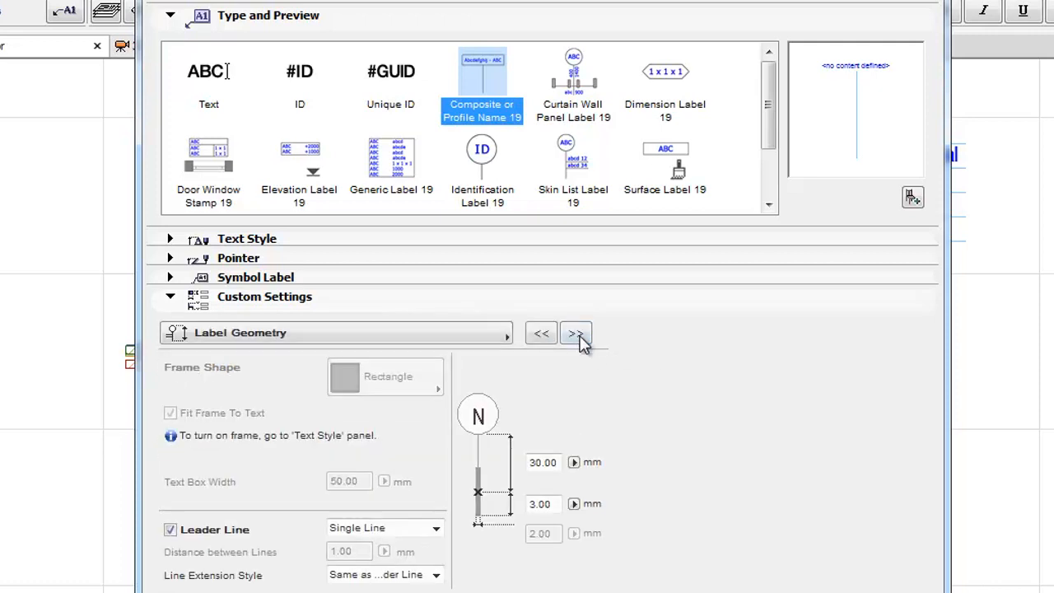
{"action": "mouse_move", "coordinate": [576, 333]}
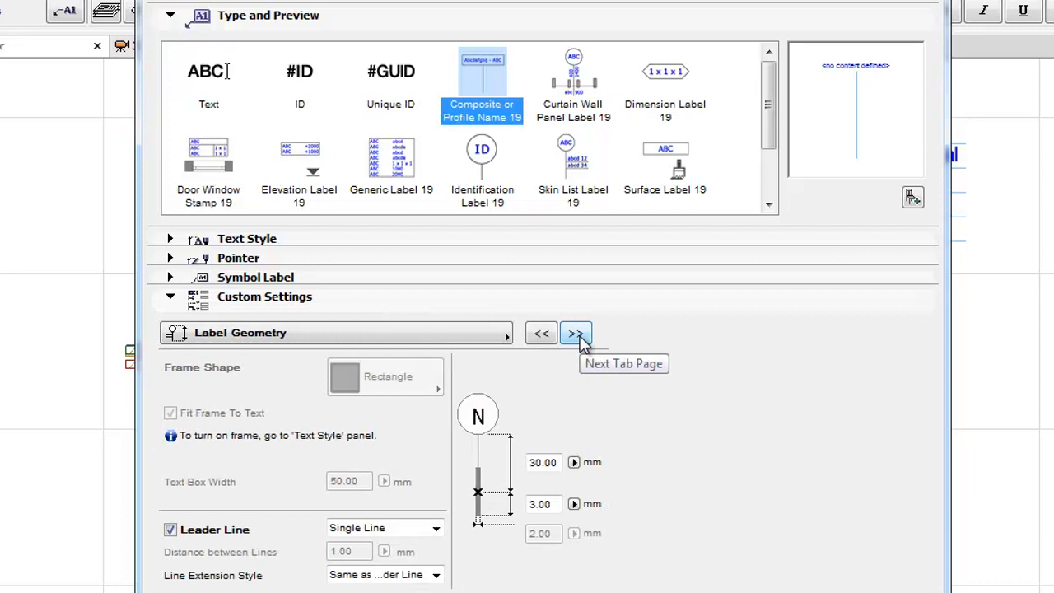
{"action": "left_click", "coordinate": [576, 333]}
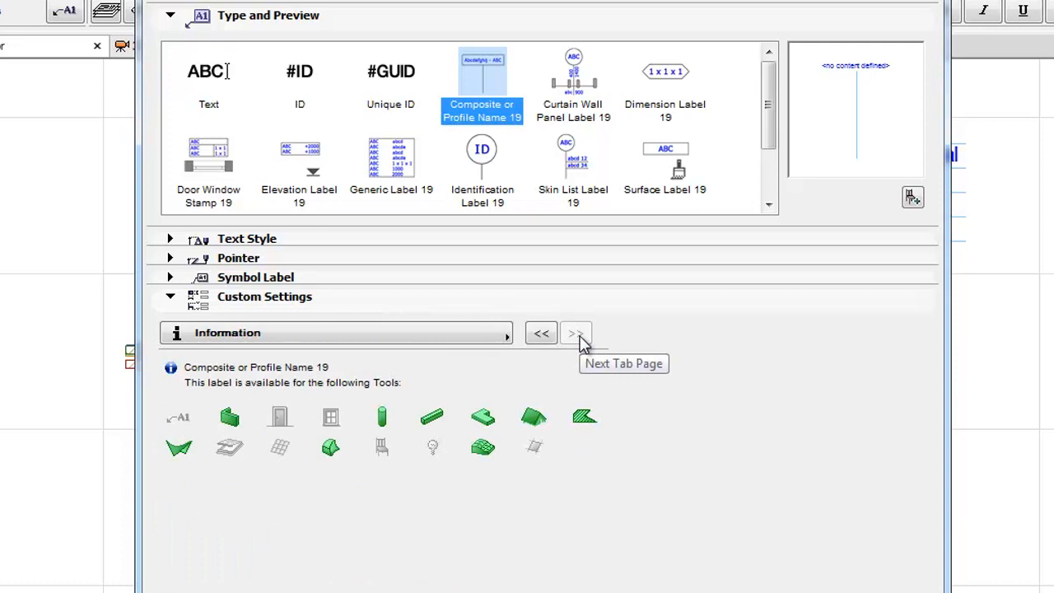
{"action": "left_click", "coordinate": [573, 82]}
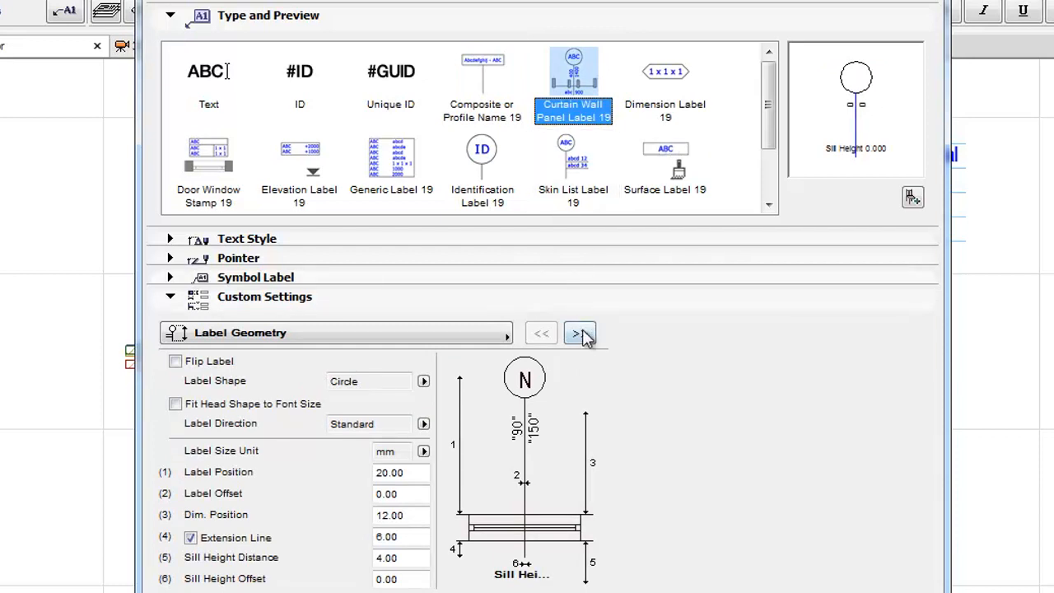
Step through Curtain Wall Panel content and rating pages to its supported-tools list
{"action": "left_click", "coordinate": [580, 333]}
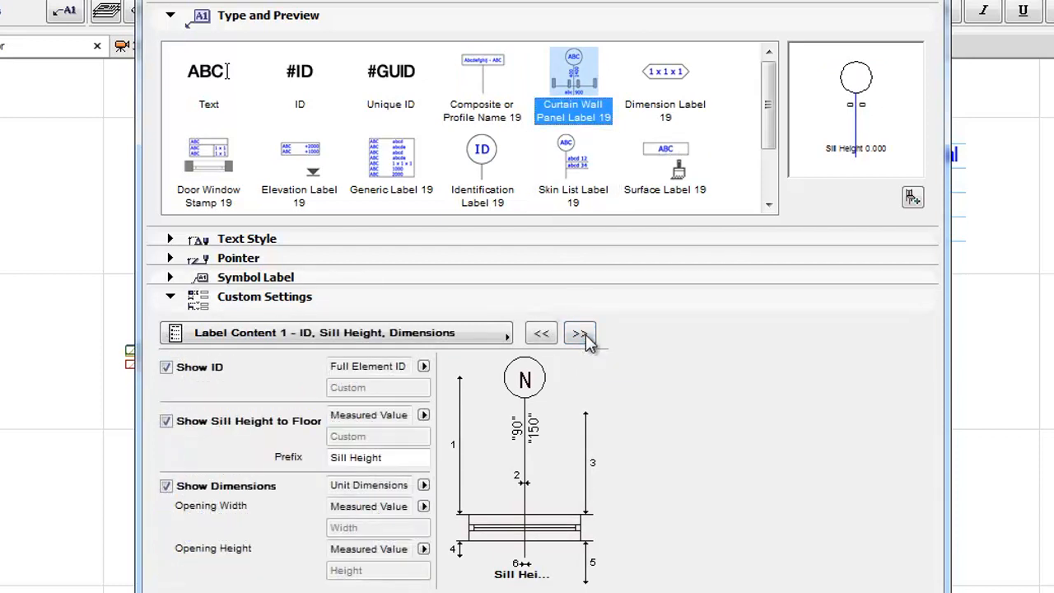
{"action": "mouse_move", "coordinate": [580, 333]}
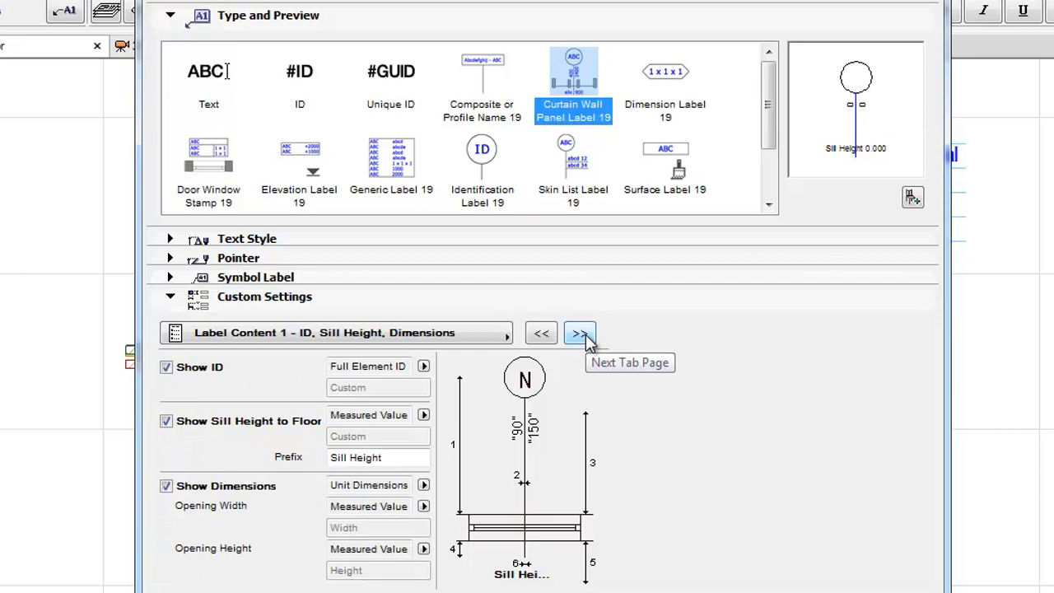
{"action": "left_click", "coordinate": [579, 333]}
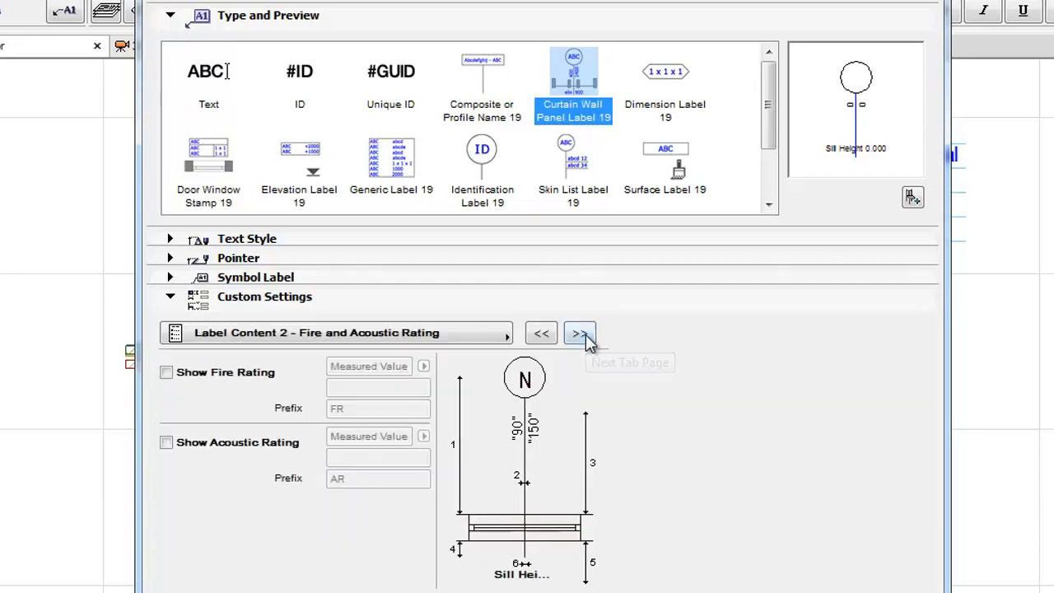
{"action": "left_click", "coordinate": [580, 333]}
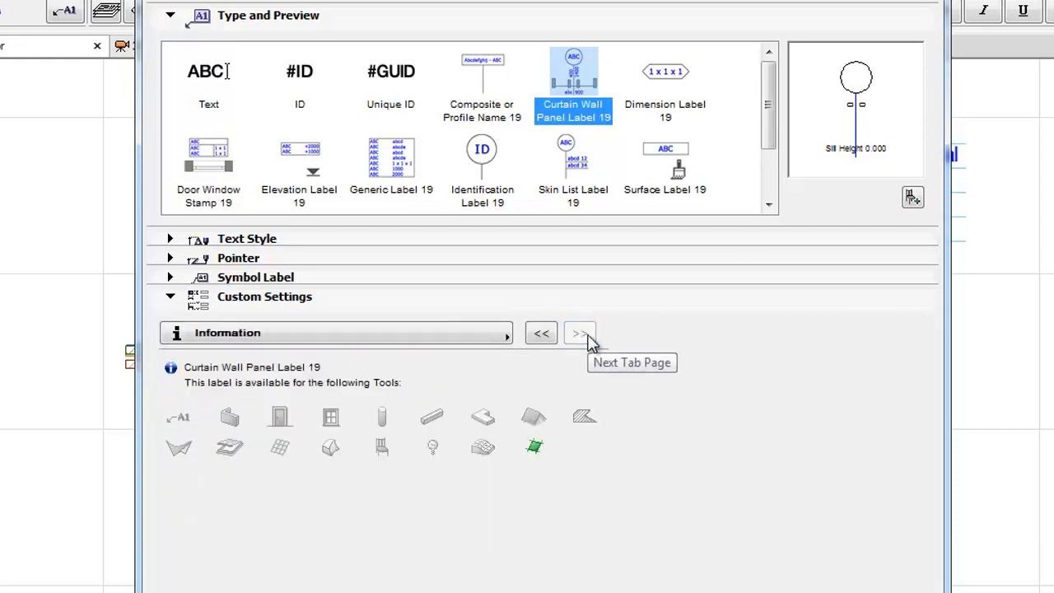
{"action": "left_click", "coordinate": [664, 110]}
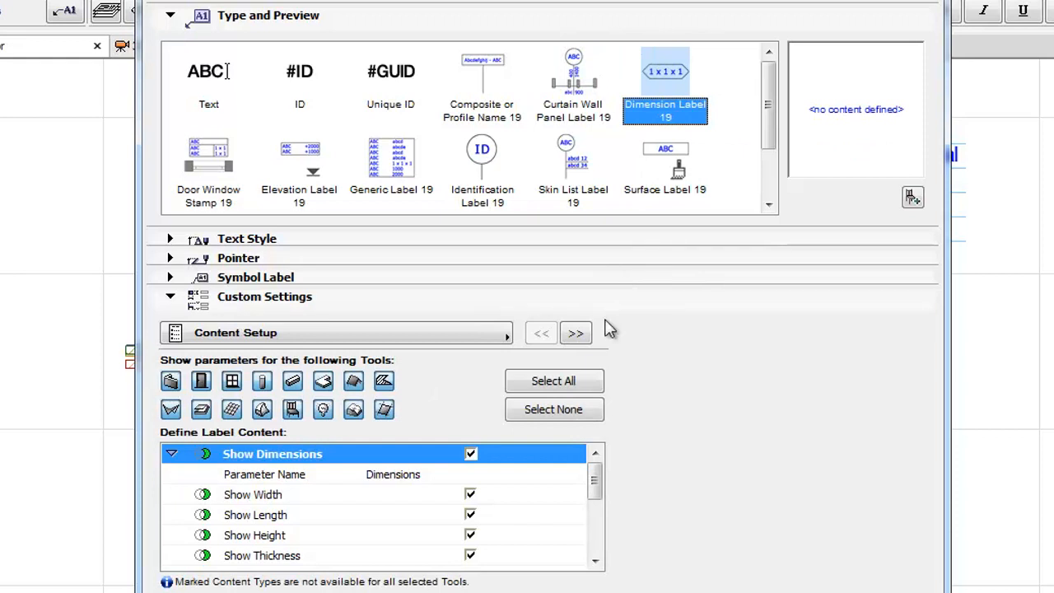
Select Door Window Stamp 19, then Elevation Label 19 showing finish elevations
{"action": "left_click", "coordinate": [208, 157]}
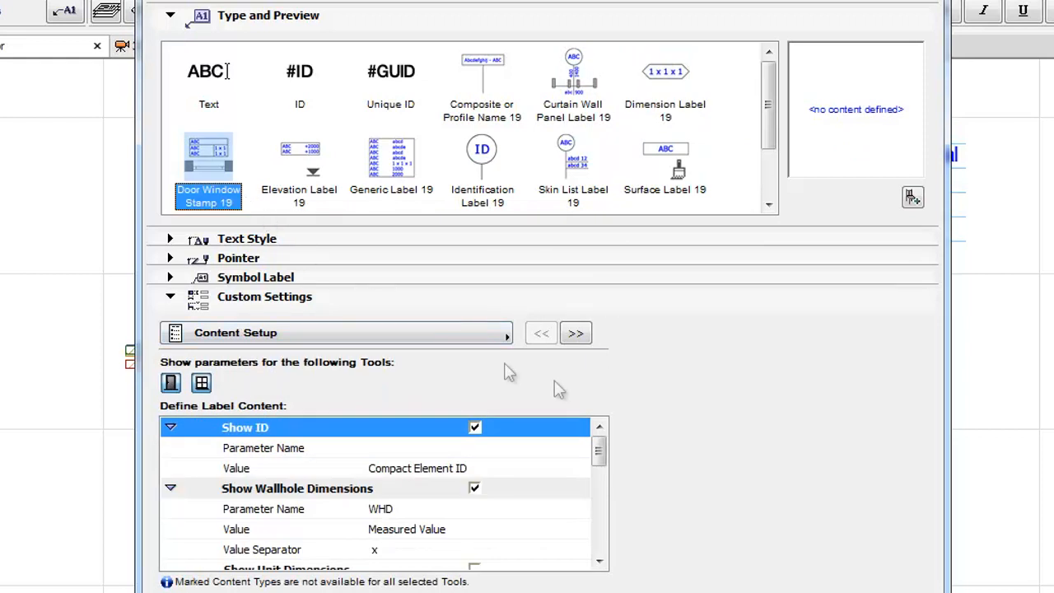
{"action": "mouse_move", "coordinate": [587, 354]}
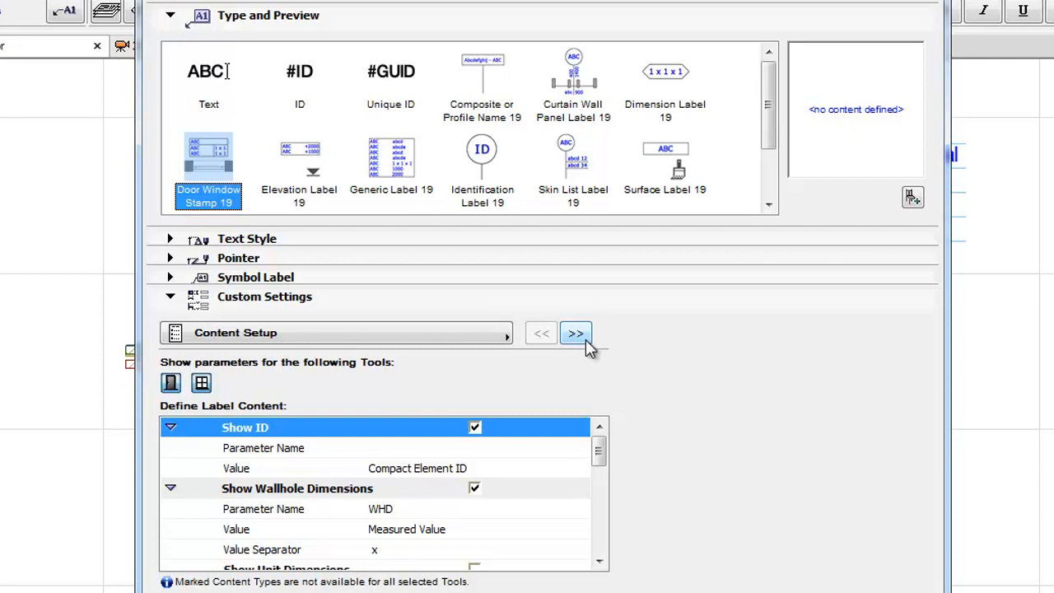
{"action": "left_click", "coordinate": [299, 156]}
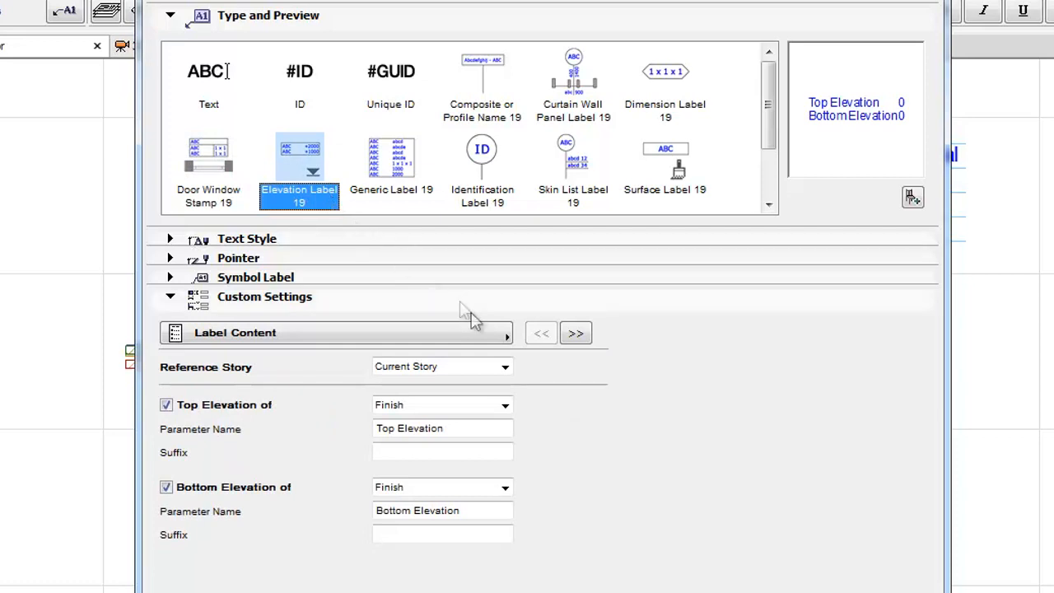
{"action": "mouse_move", "coordinate": [585, 356]}
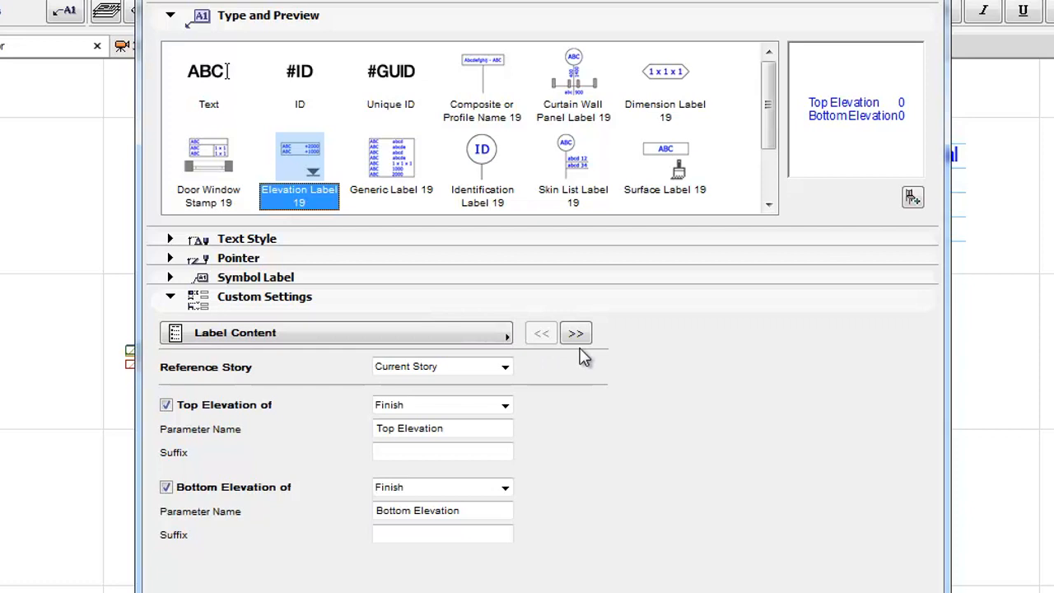
Select Generic Label 19 to show its ID, name and elevation content
{"action": "left_click", "coordinate": [392, 156]}
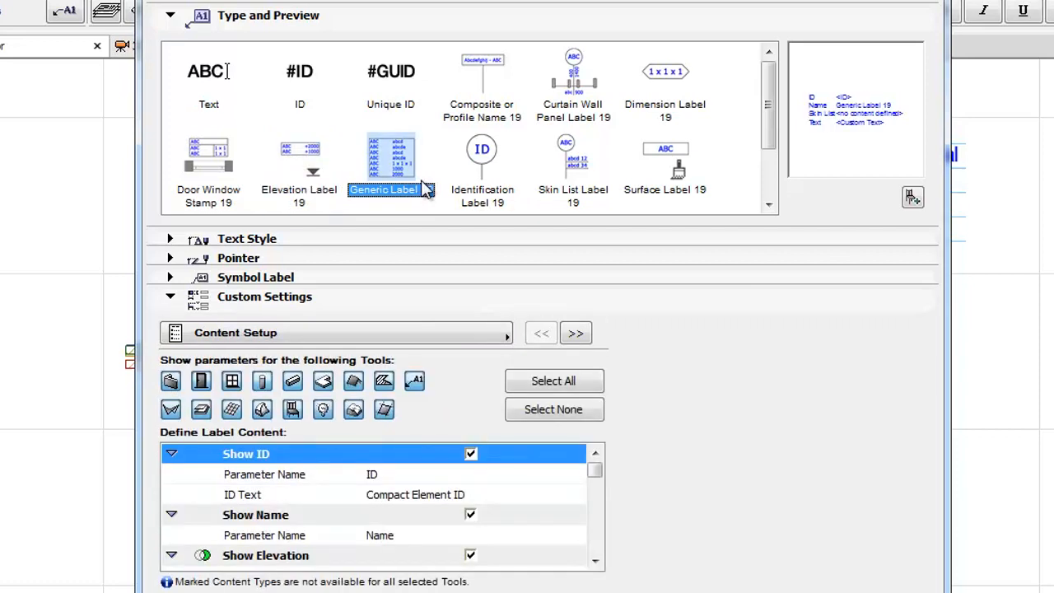
{"action": "mouse_move", "coordinate": [490, 268]}
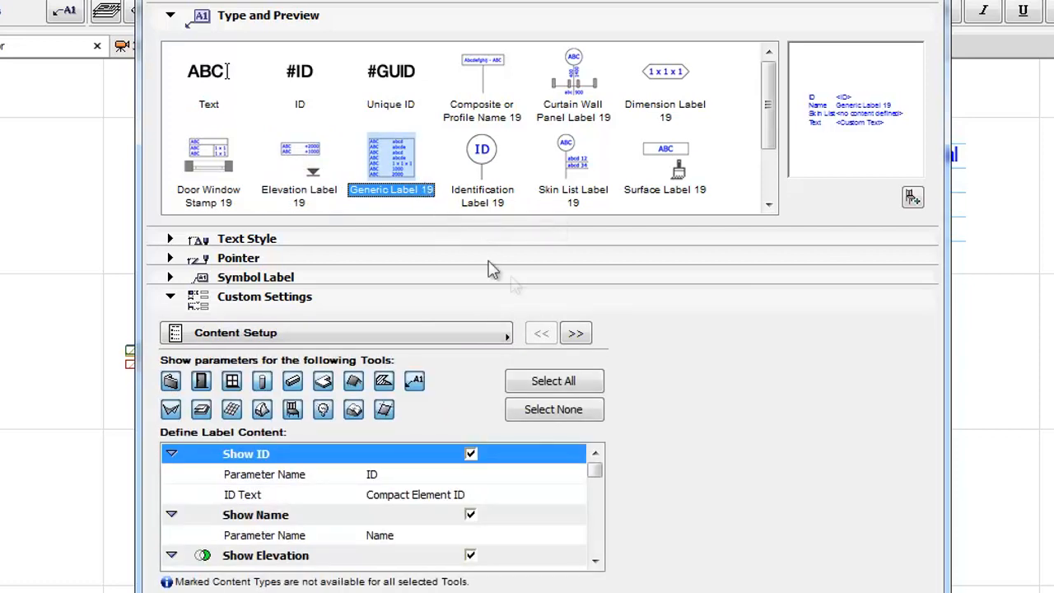
{"action": "mouse_move", "coordinate": [576, 332]}
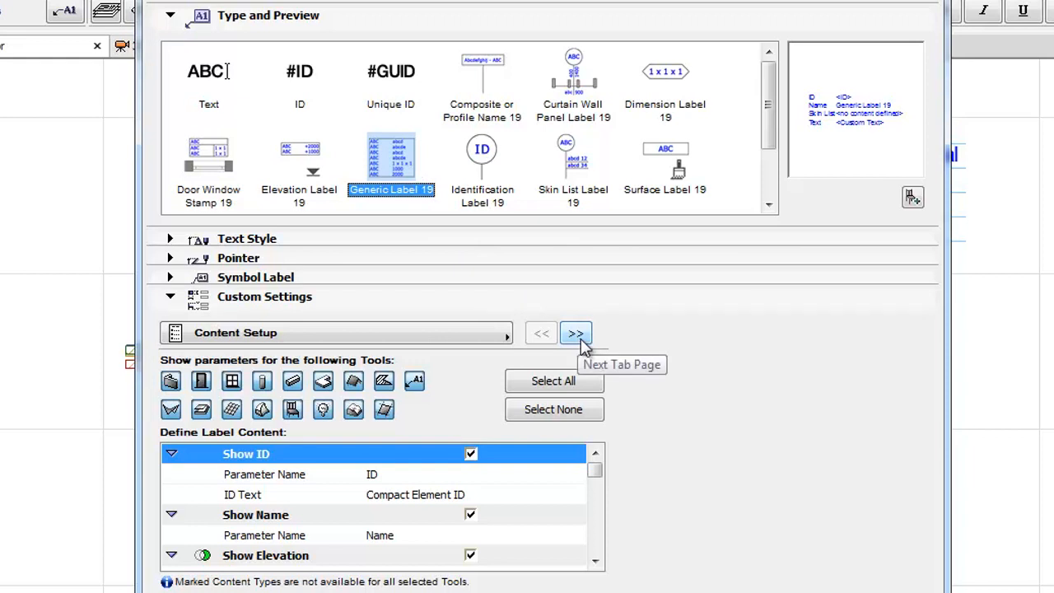
View label display order and Identification Label geometry, then select Skin List Label 19
{"action": "left_click", "coordinate": [576, 333]}
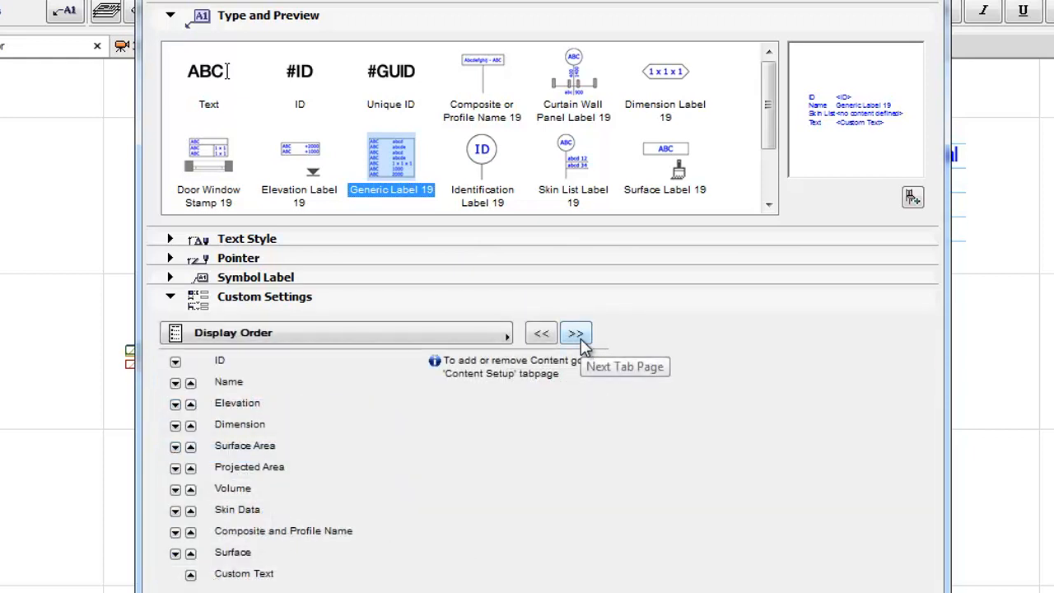
{"action": "left_click", "coordinate": [482, 156]}
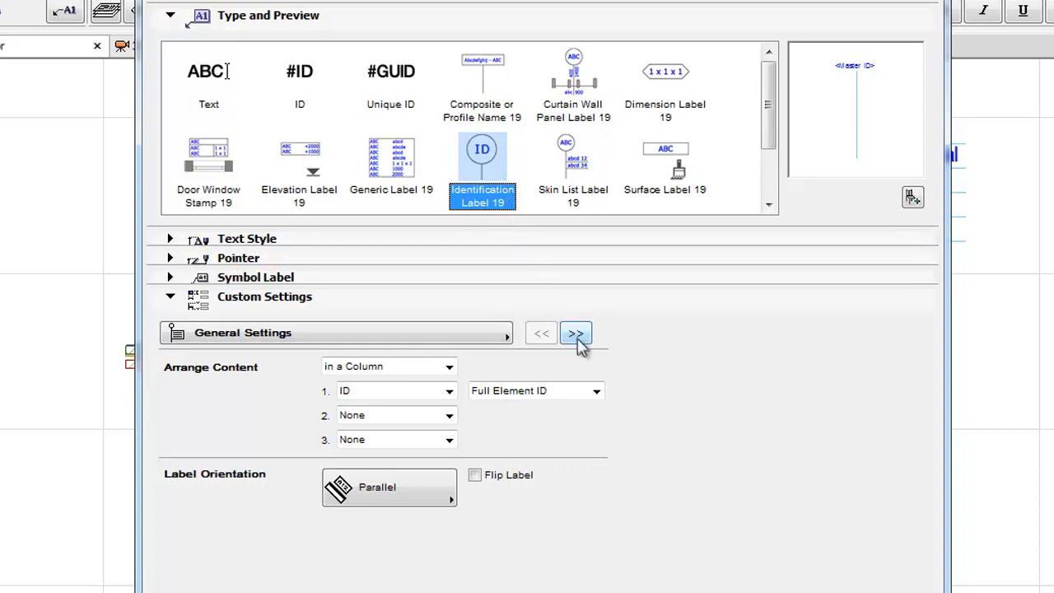
{"action": "mouse_move", "coordinate": [577, 333]}
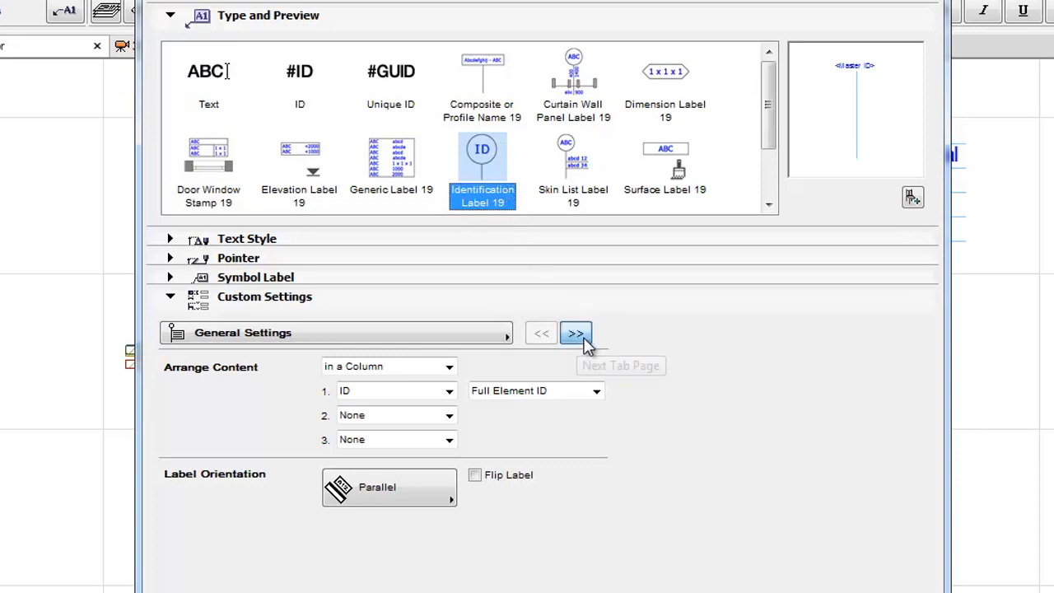
{"action": "left_click", "coordinate": [576, 332]}
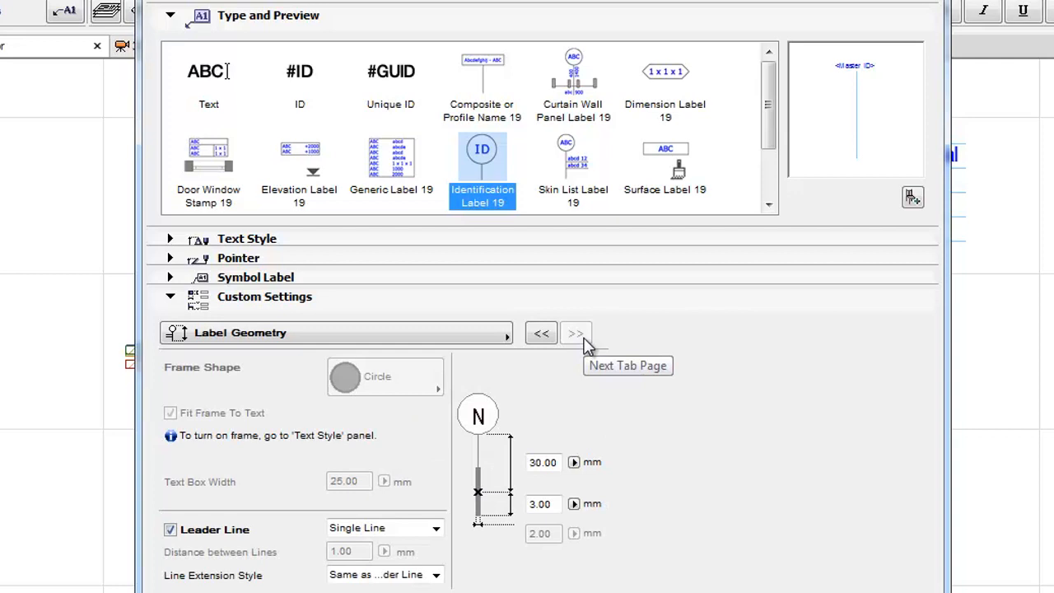
{"action": "left_click", "coordinate": [573, 170]}
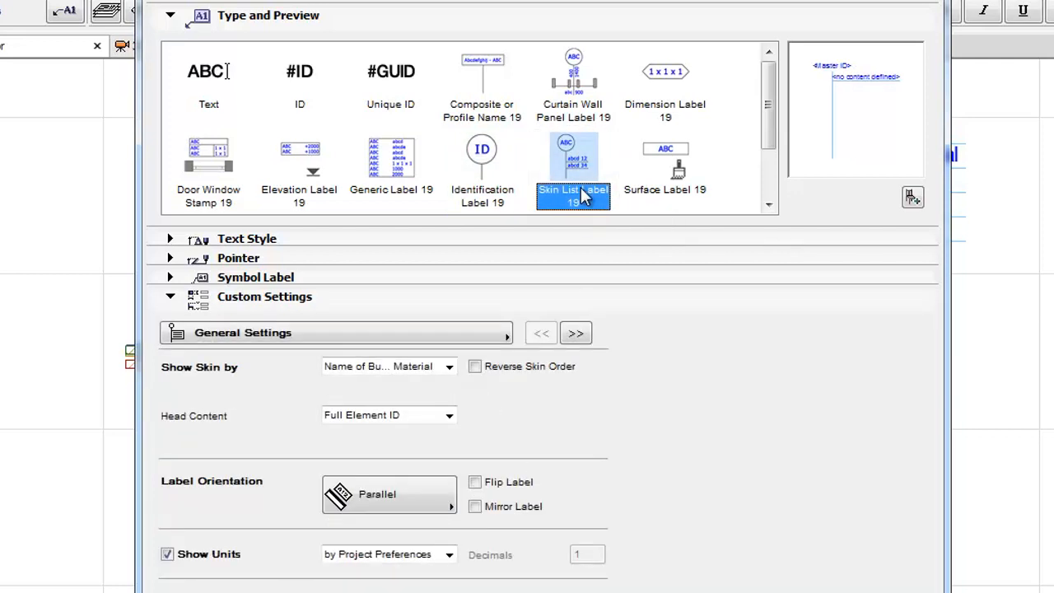
{"action": "mouse_move", "coordinate": [584, 229]}
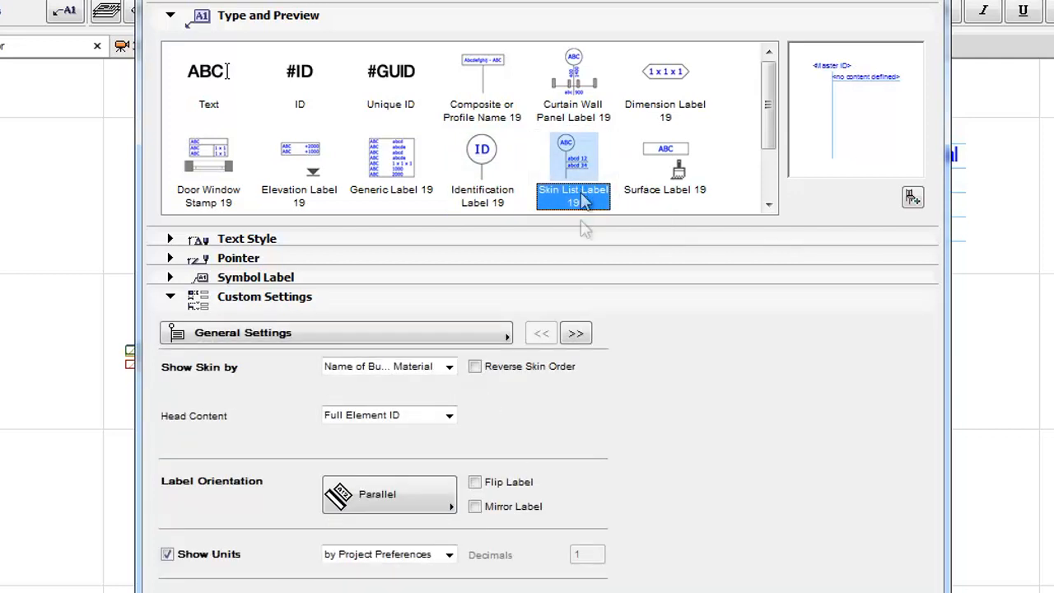
{"action": "mouse_move", "coordinate": [575, 332]}
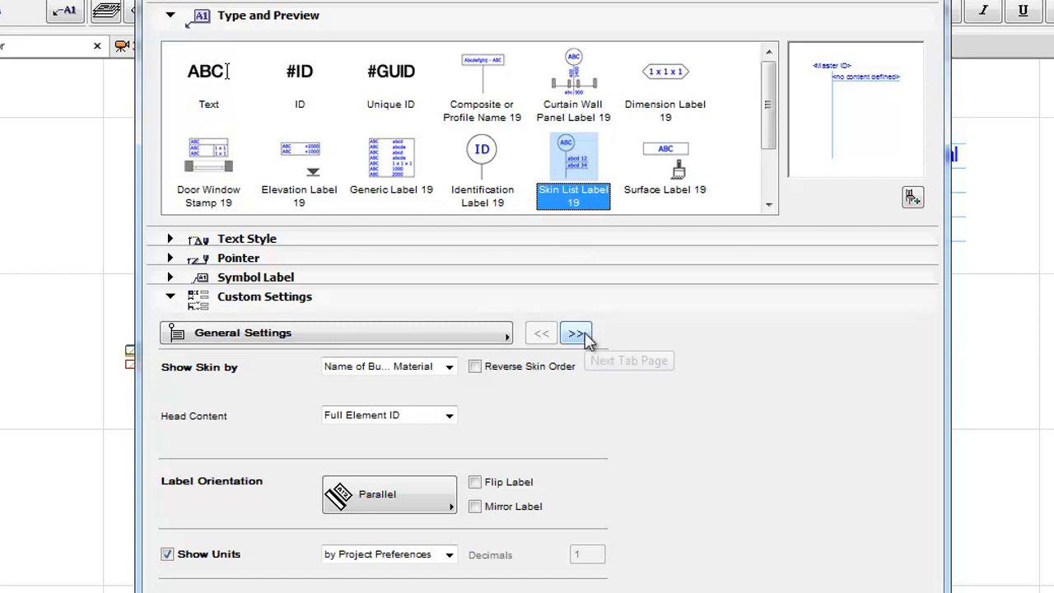
View the Skin List Label geometry, then select Surface Label 19 to see its general settings
{"action": "left_click", "coordinate": [576, 333]}
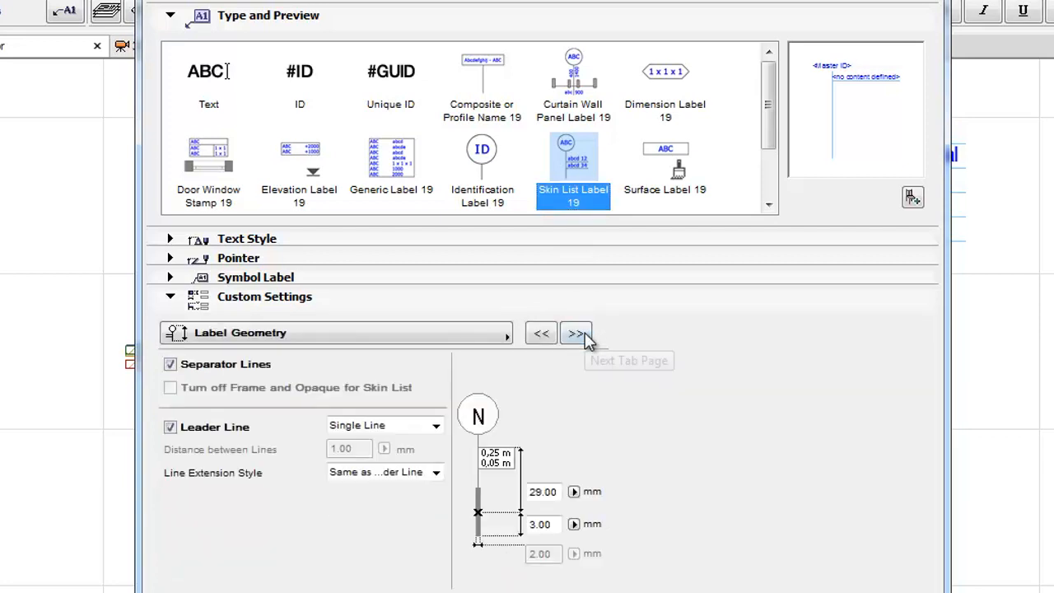
{"action": "mouse_move", "coordinate": [577, 333]}
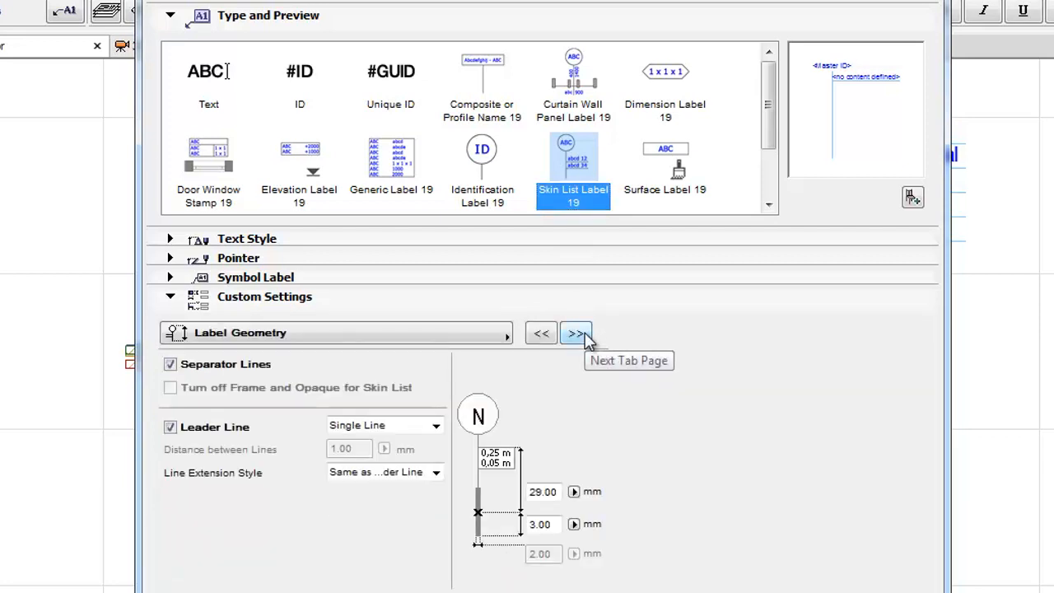
{"action": "left_click", "coordinate": [665, 173]}
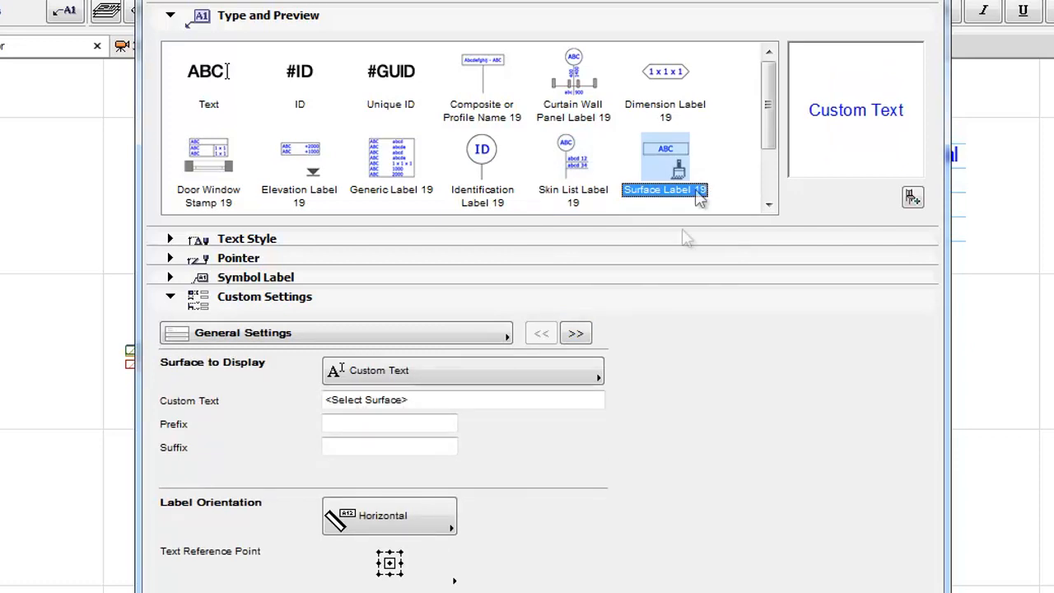
{"action": "mouse_move", "coordinate": [577, 333]}
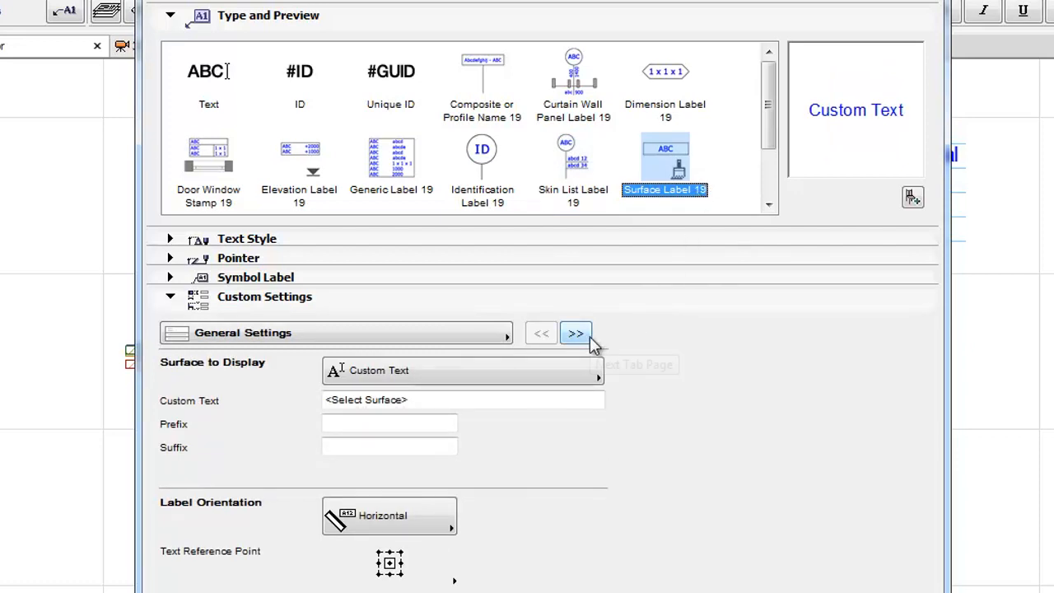
{"action": "mouse_move", "coordinate": [576, 332]}
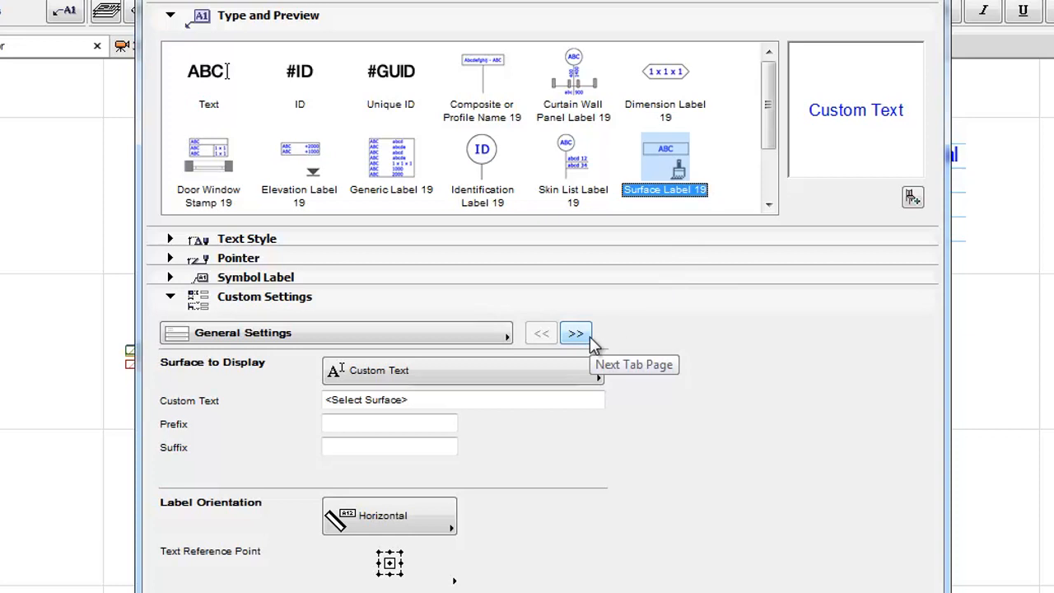
Advance from Surface Label 19's general settings to its next settings page
{"action": "left_click", "coordinate": [575, 333]}
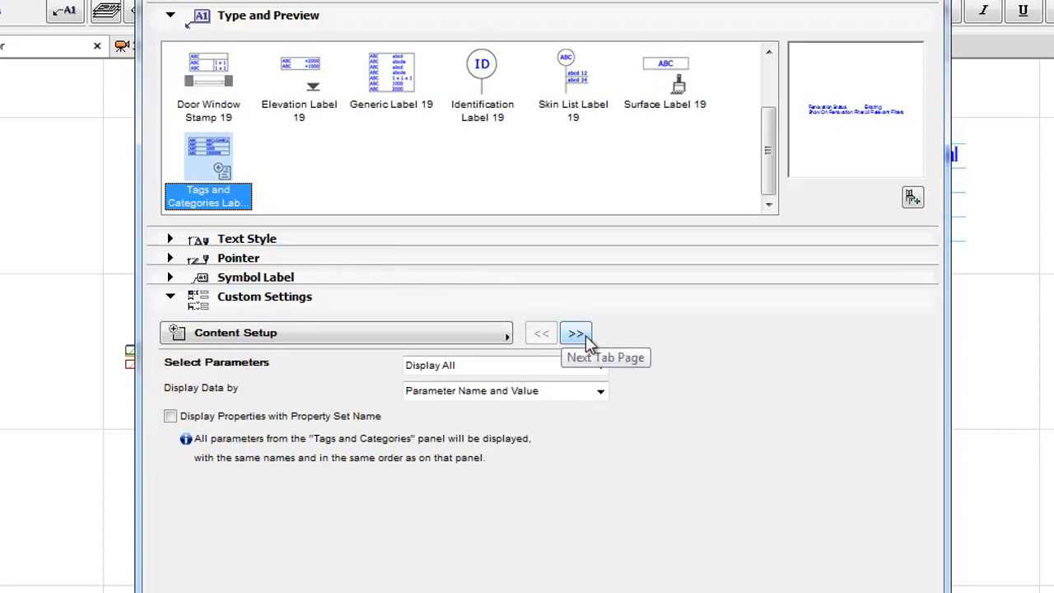
Page through the Tags and Categories Label general settings to its supported-tools information page
{"action": "left_click", "coordinate": [576, 333]}
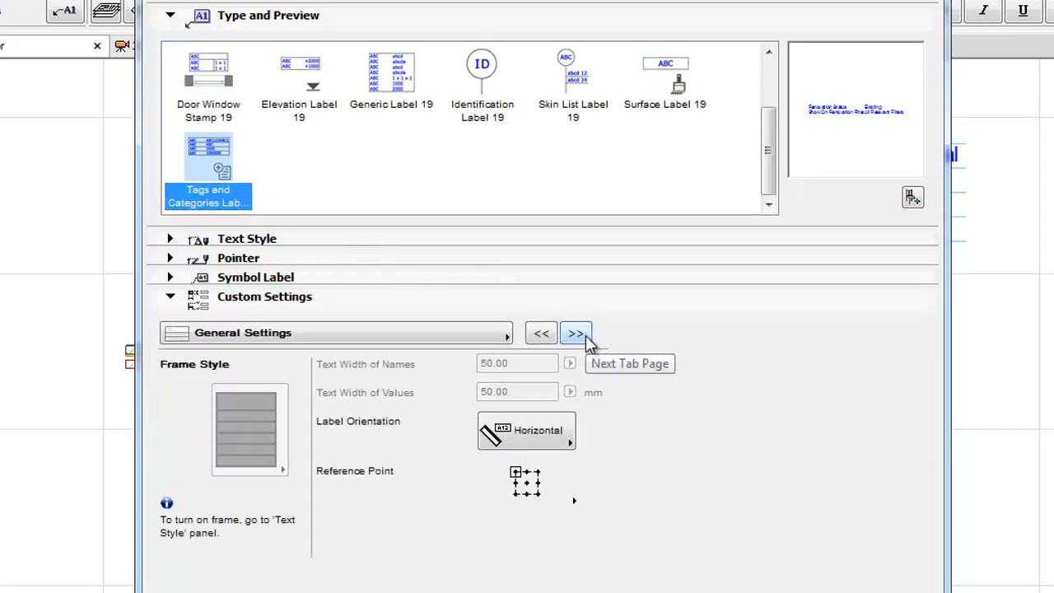
{"action": "left_click", "coordinate": [576, 333]}
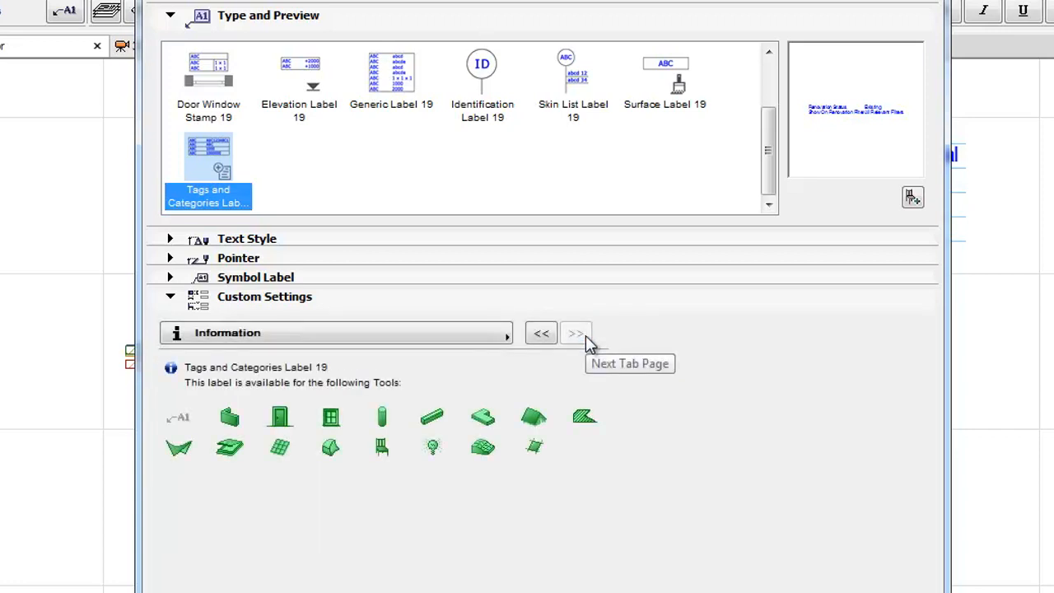